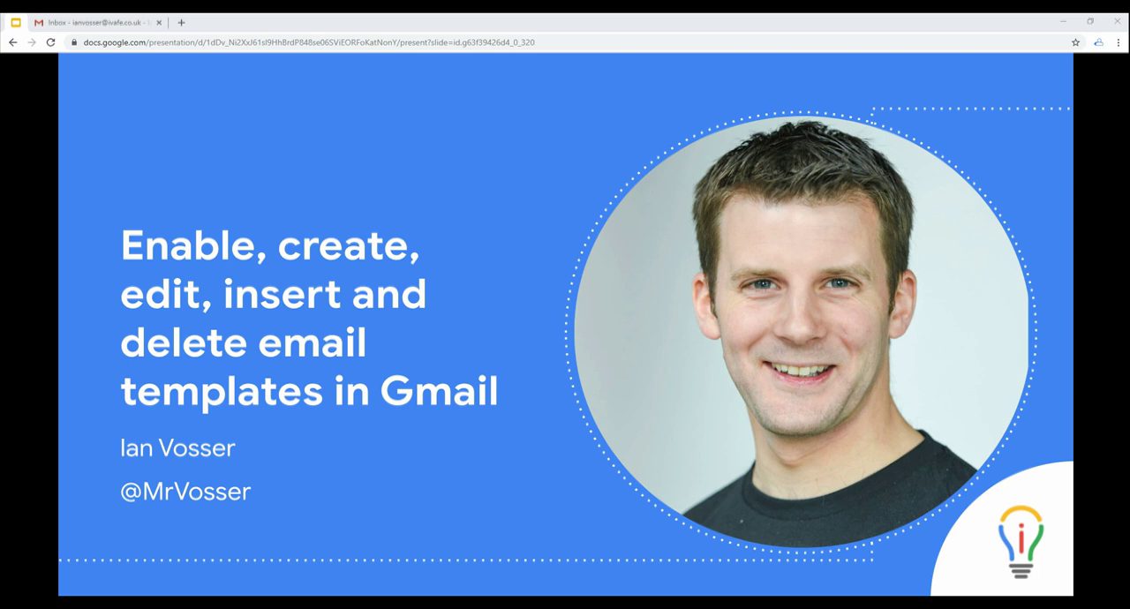
# - Switch from the Slides presentation to the Gmail inbox browser tab
pyautogui.click(92, 22)
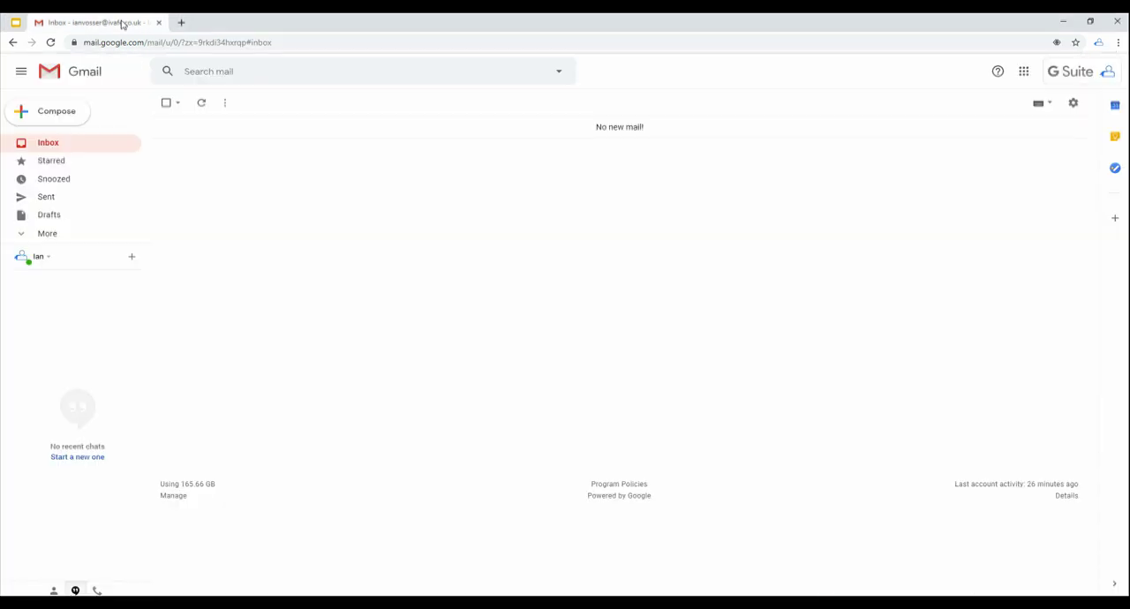
pyautogui.moveTo(159, 39)
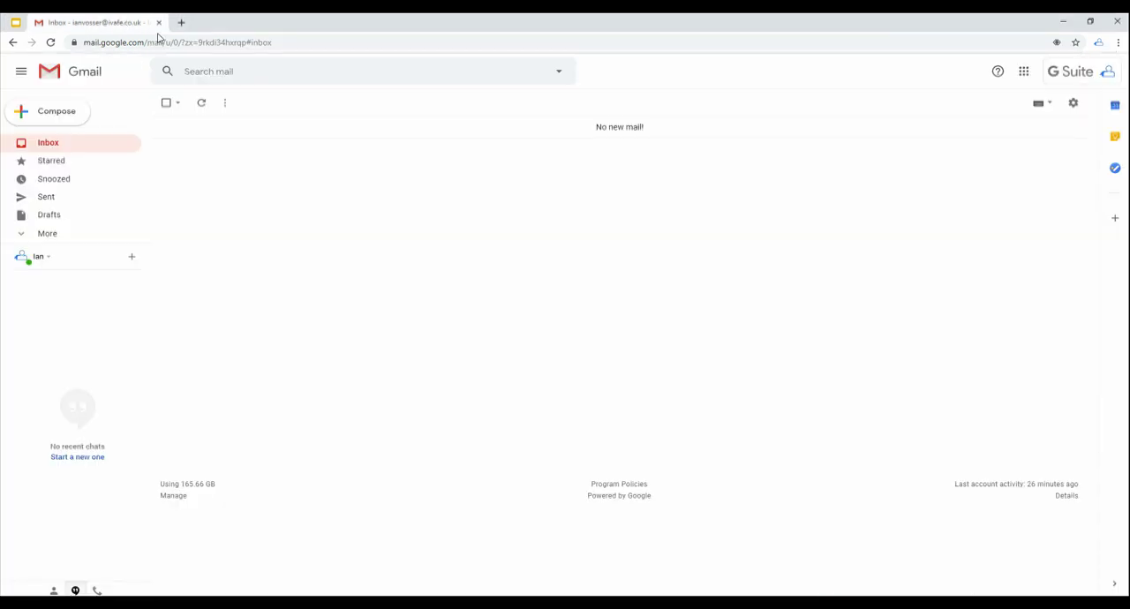
# - Enable Templates in Gmail's Advanced settings and save the change
pyautogui.click(1074, 102)
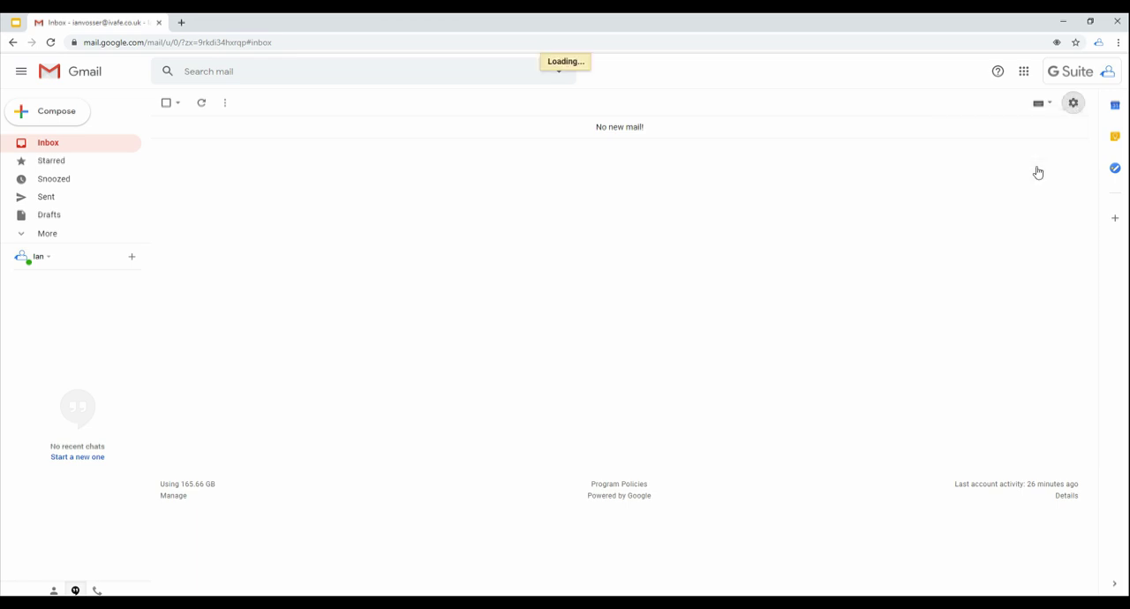
pyautogui.click(1074, 103)
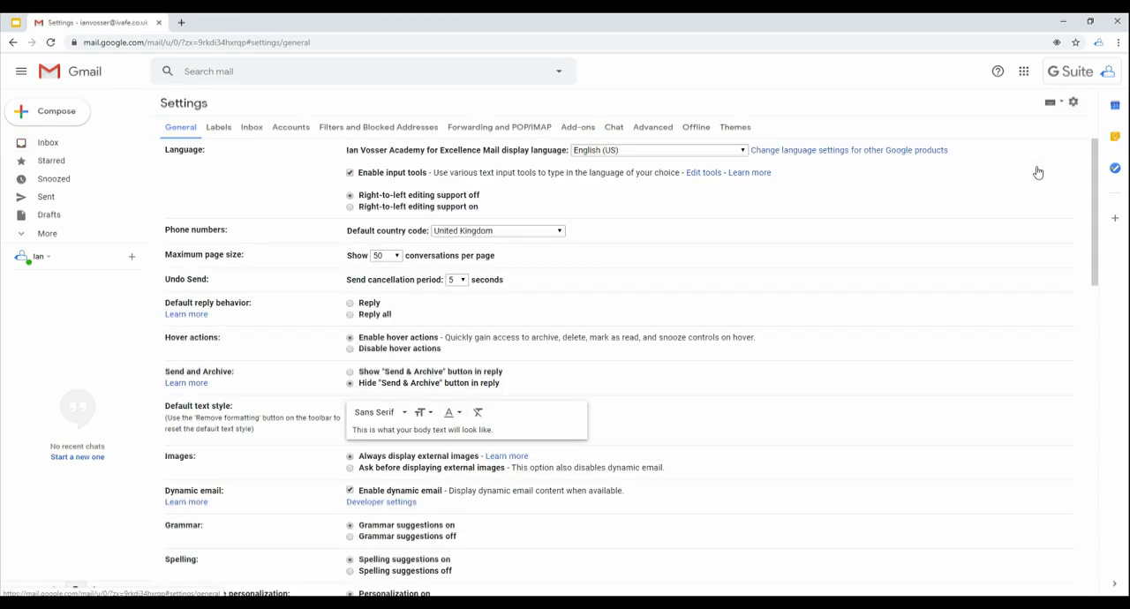
pyautogui.click(654, 127)
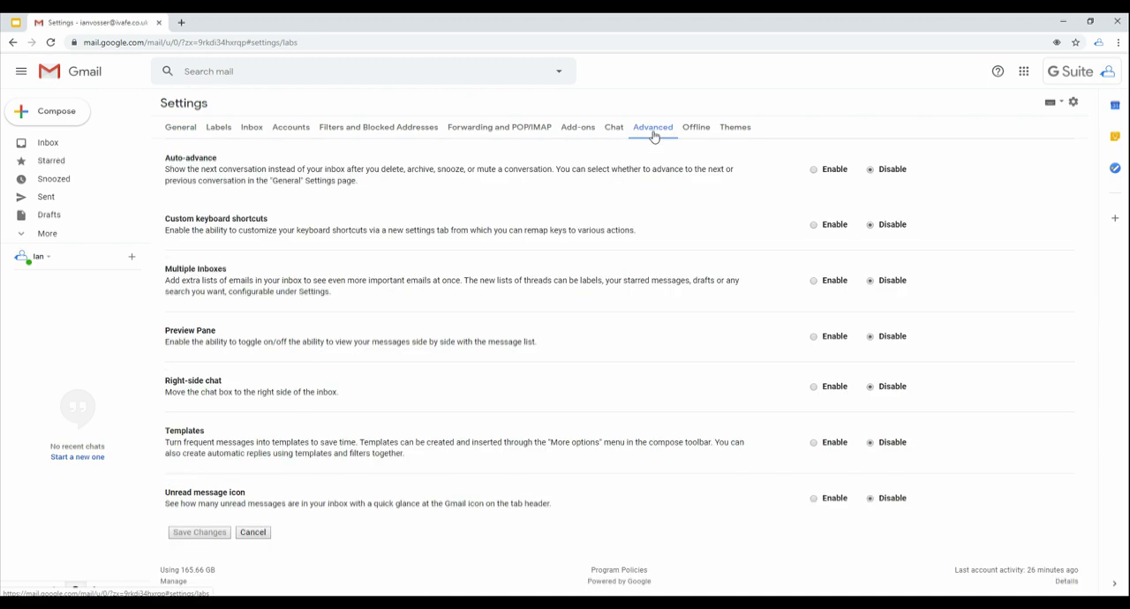
pyautogui.moveTo(382, 285)
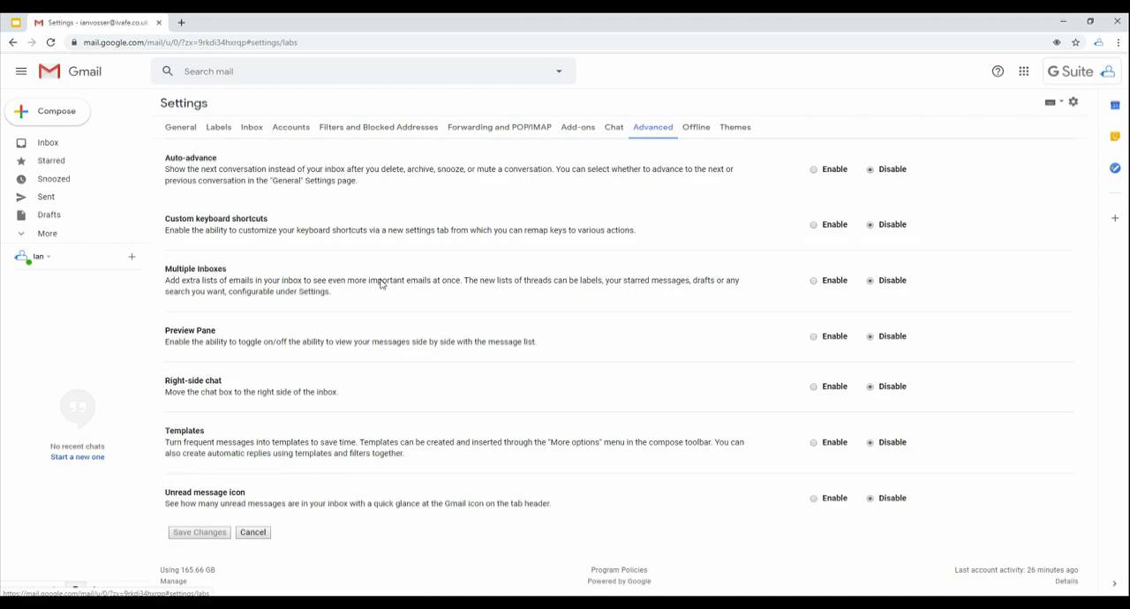
pyautogui.moveTo(750, 424)
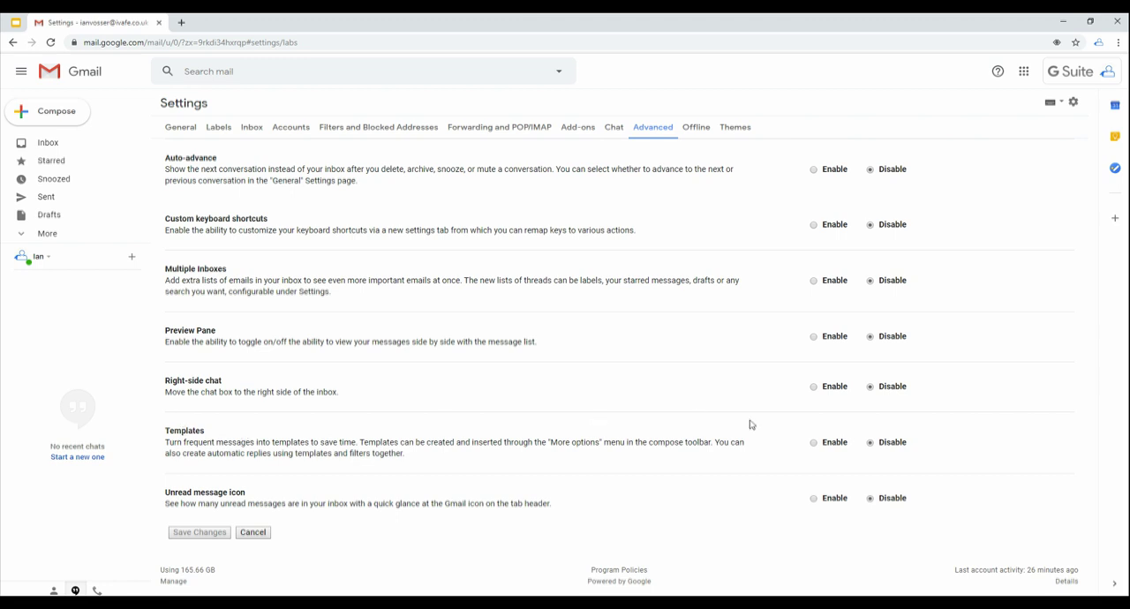
pyautogui.moveTo(823, 449)
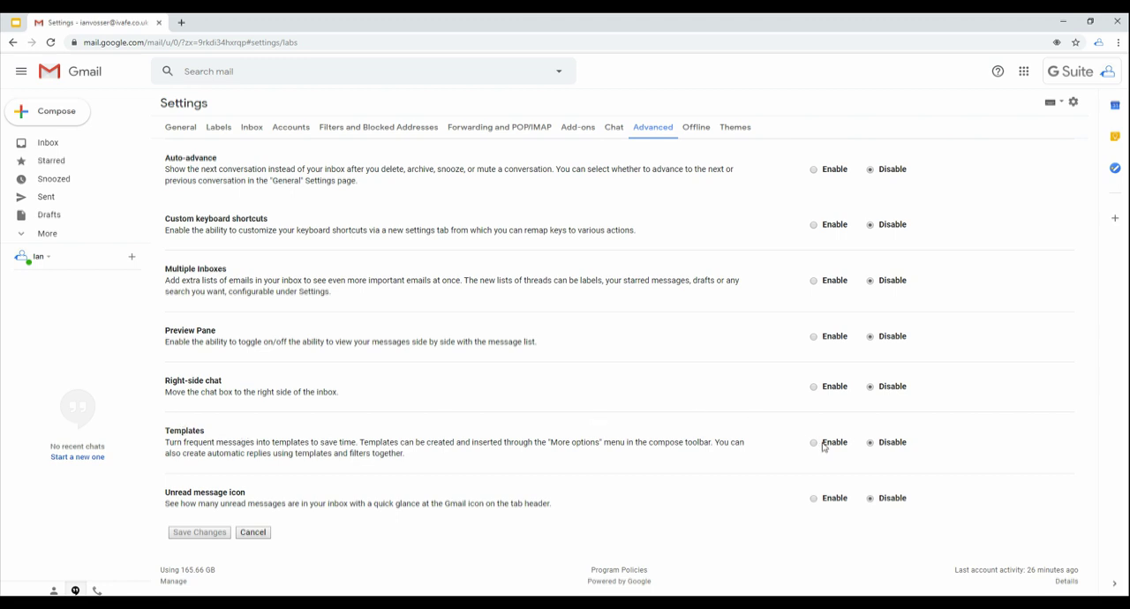
pyautogui.moveTo(818, 433)
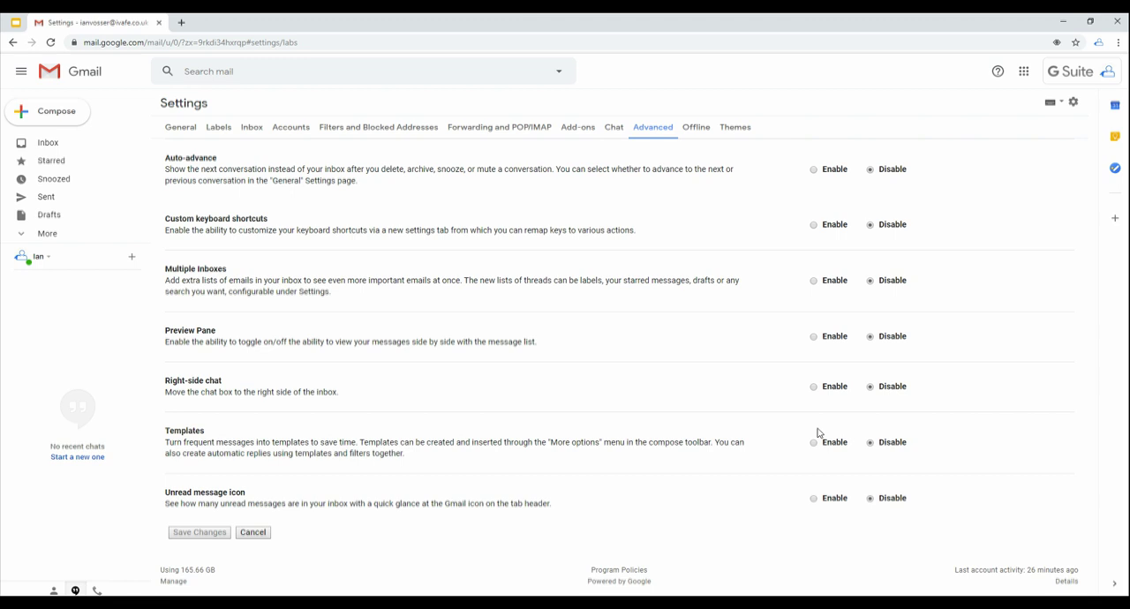
pyautogui.click(813, 441)
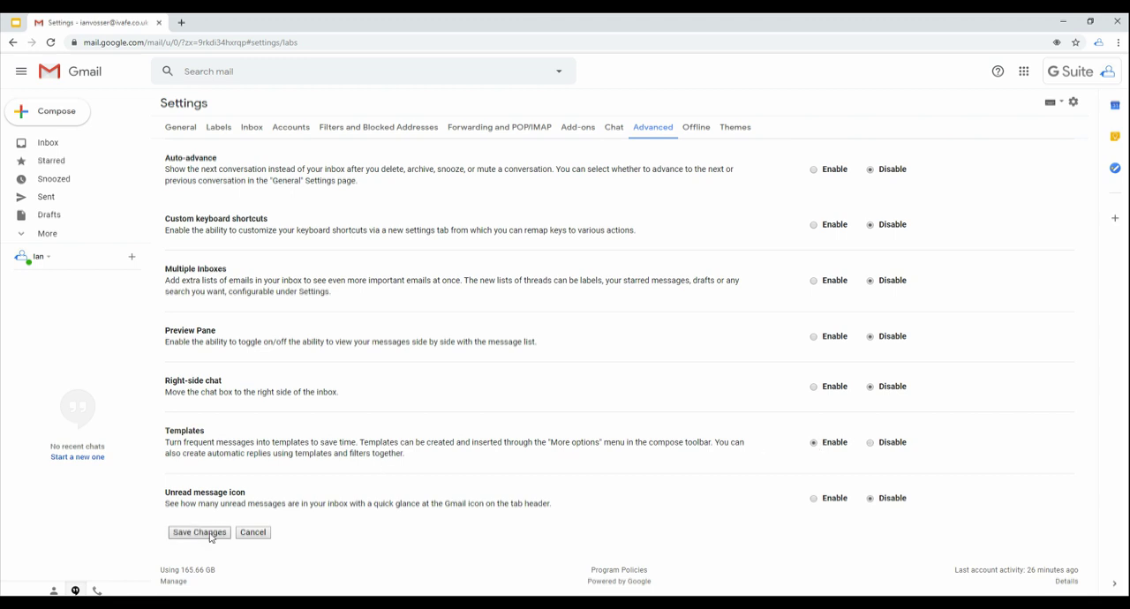
pyautogui.click(198, 531)
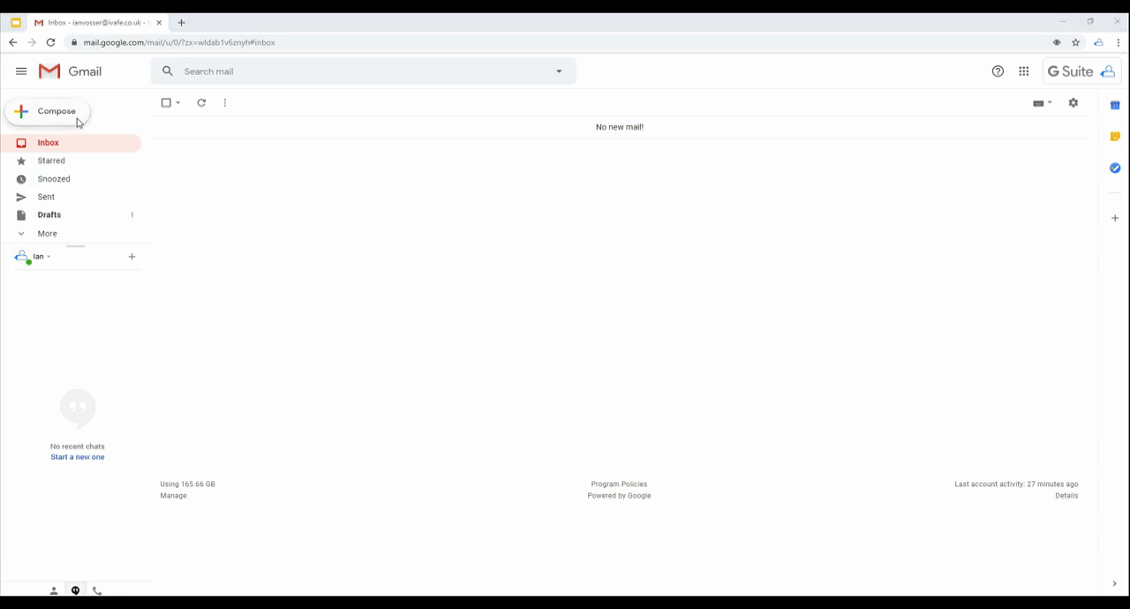
# - Compose a new message with subject 'Test template' and body 'This is a test'
pyautogui.click(56, 110)
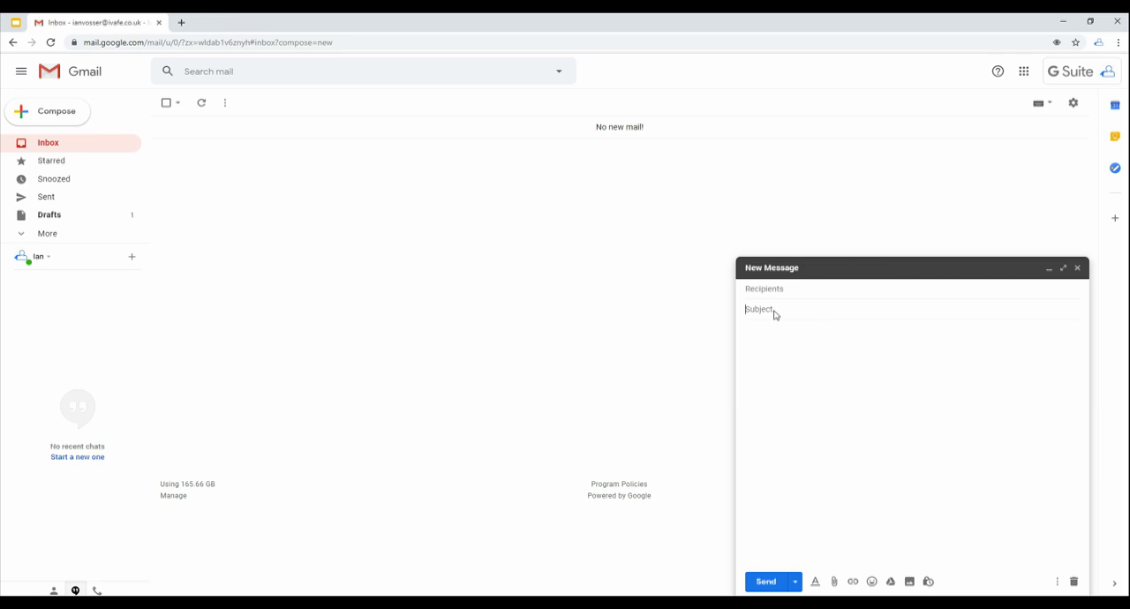
pyautogui.write('Test tem')
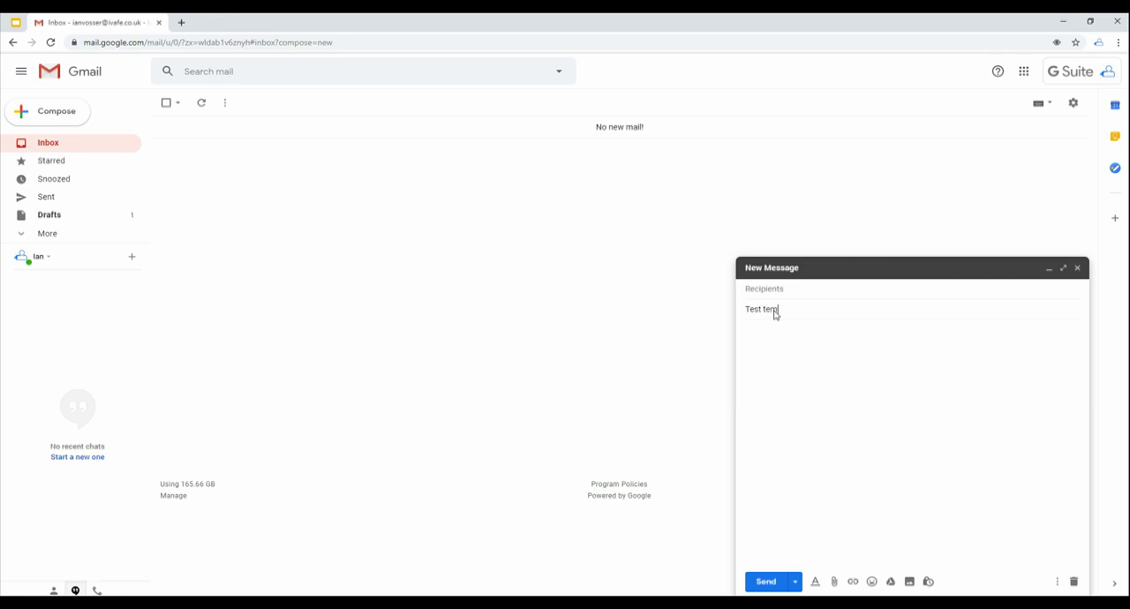
pyautogui.write('late')
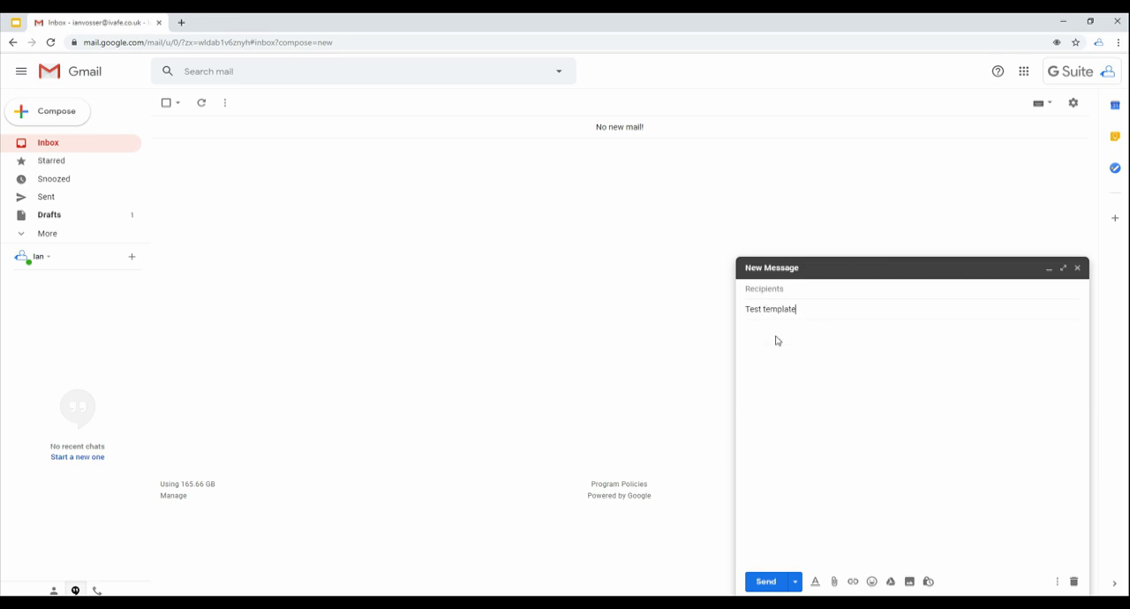
pyautogui.write('This is')
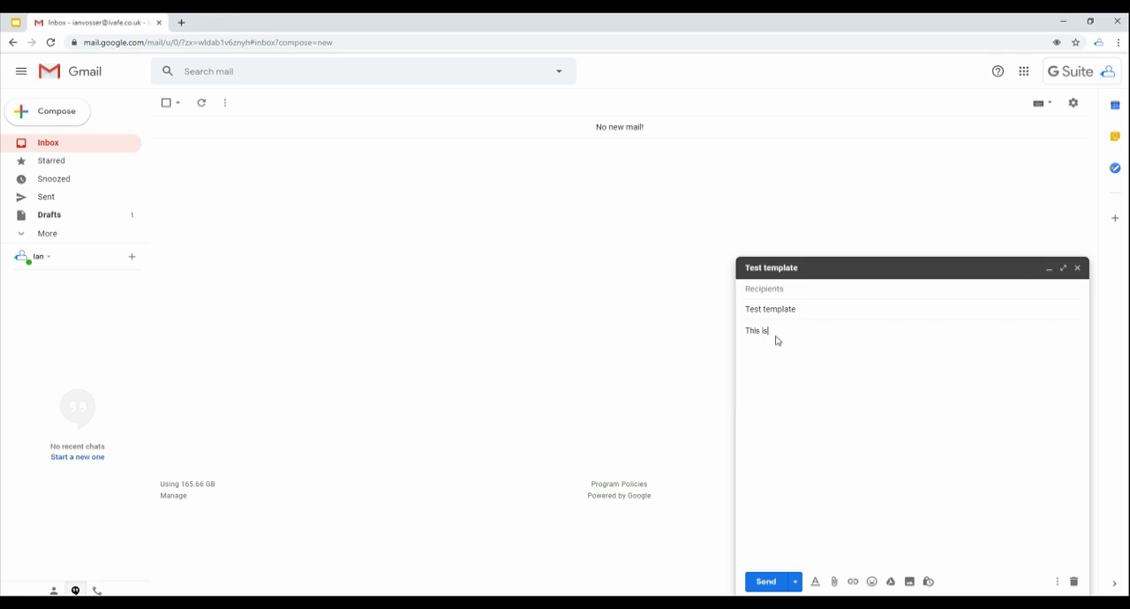
pyautogui.write('a test')
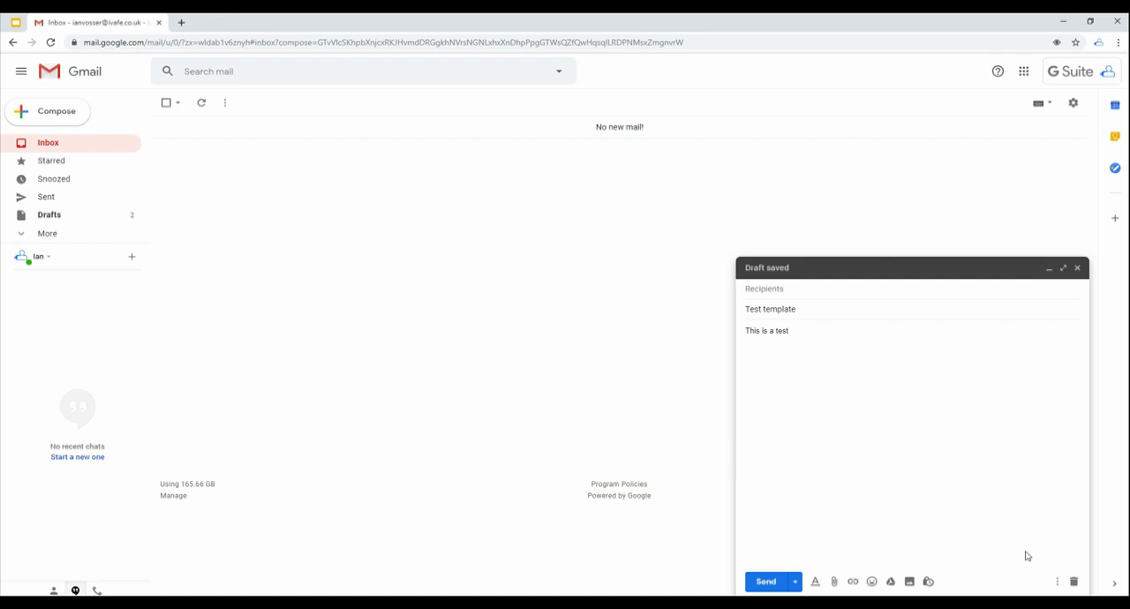
# - Save the draft as a new template named 'Test template' and close the compose window
pyautogui.click(1058, 581)
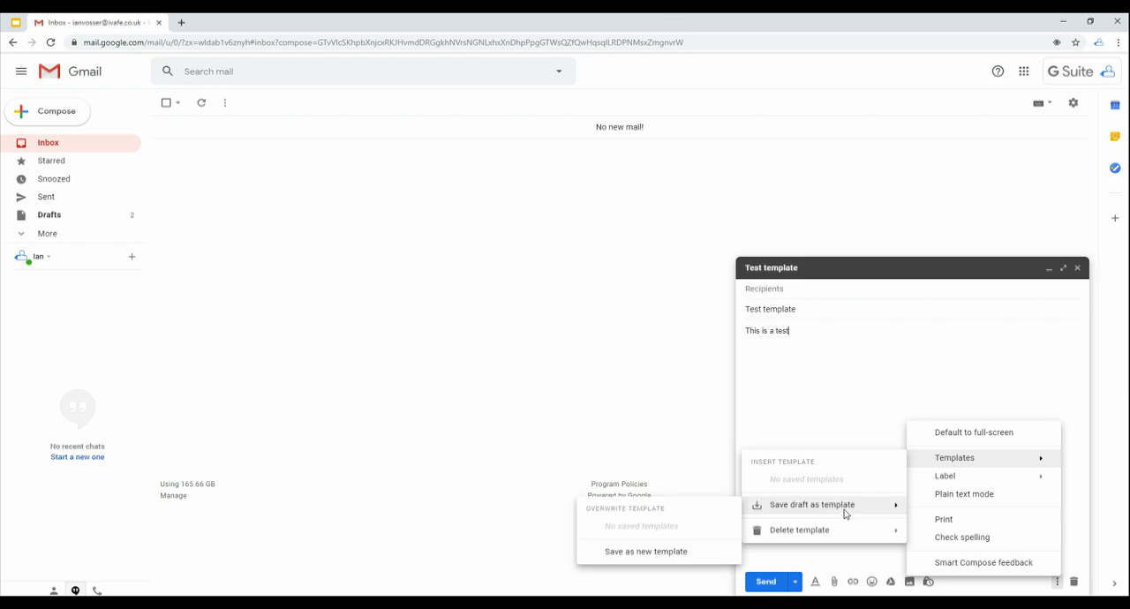
pyautogui.click(647, 551)
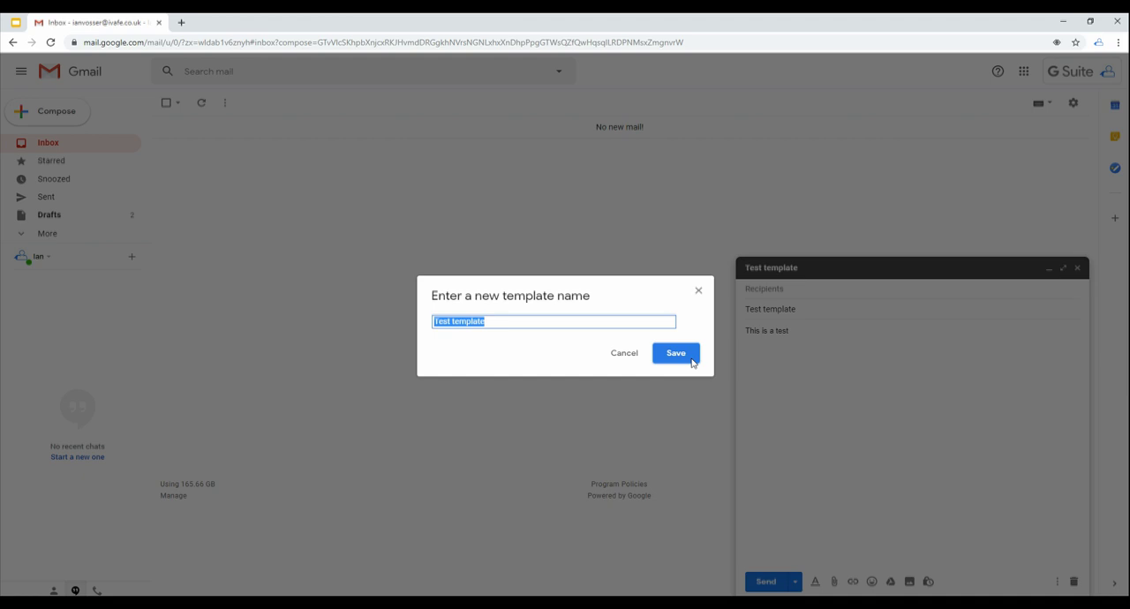
pyautogui.click(675, 353)
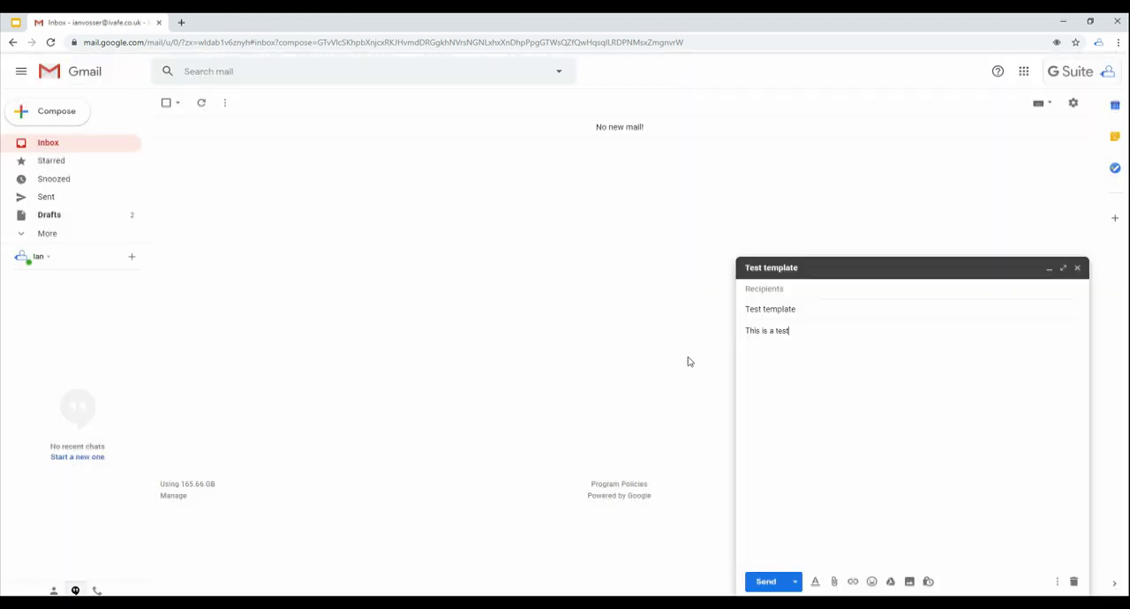
pyautogui.click(1077, 268)
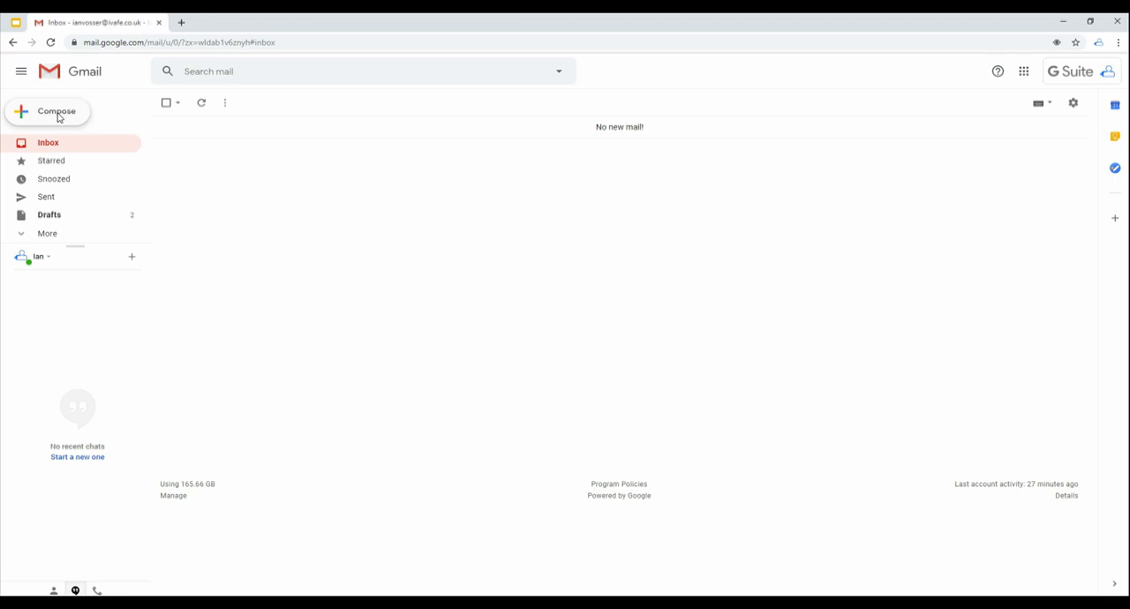
# - Insert the saved 'Test template' into a new message, then close the message
pyautogui.click(48, 110)
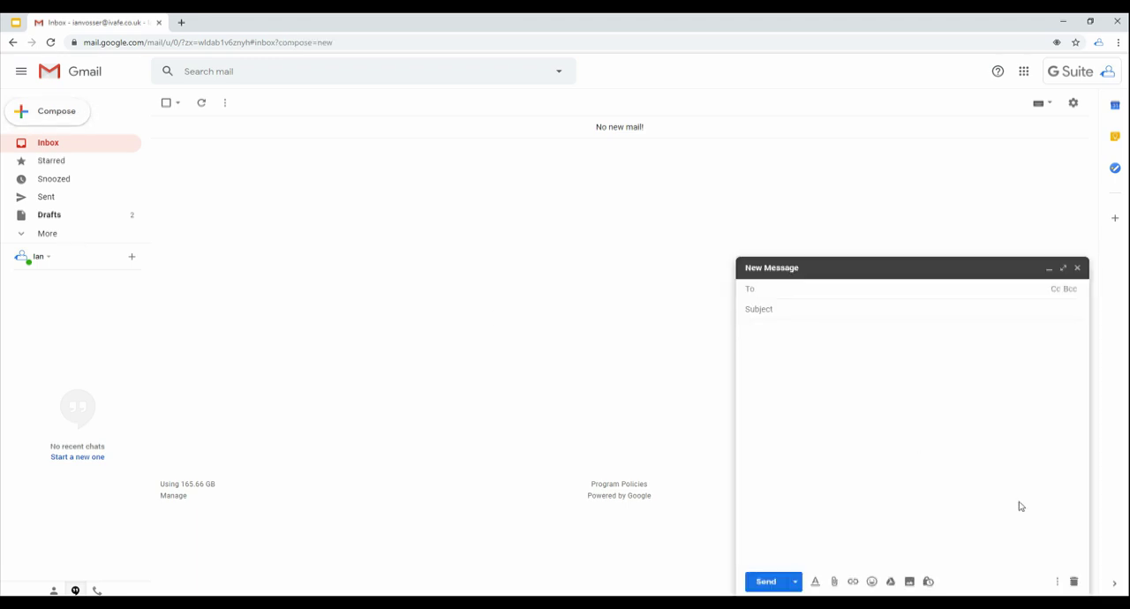
pyautogui.click(1056, 581)
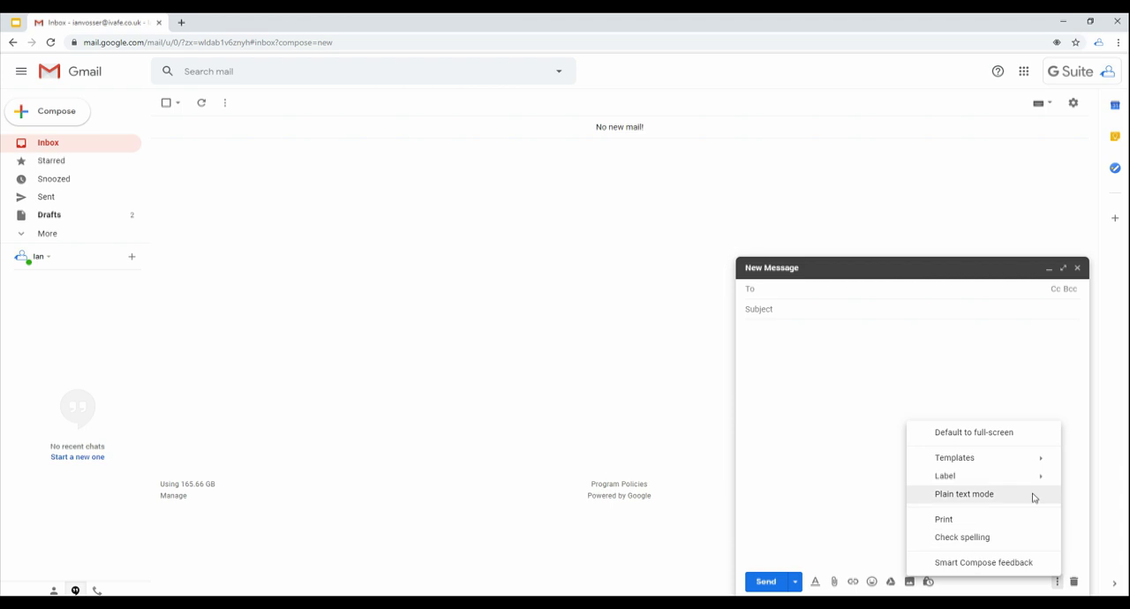
pyautogui.click(954, 458)
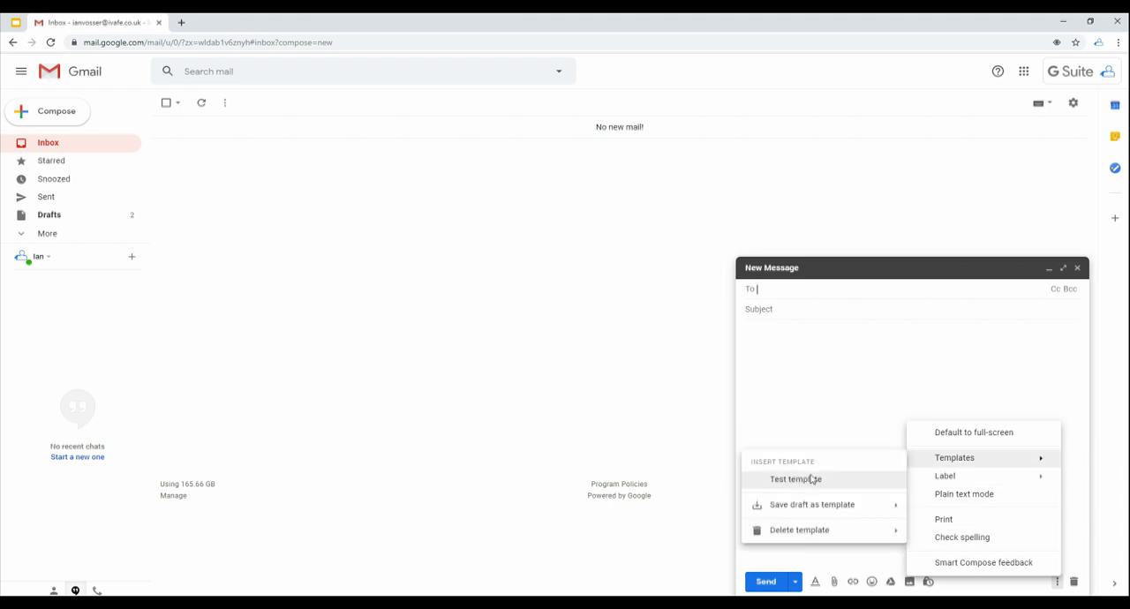
pyautogui.moveTo(809, 480)
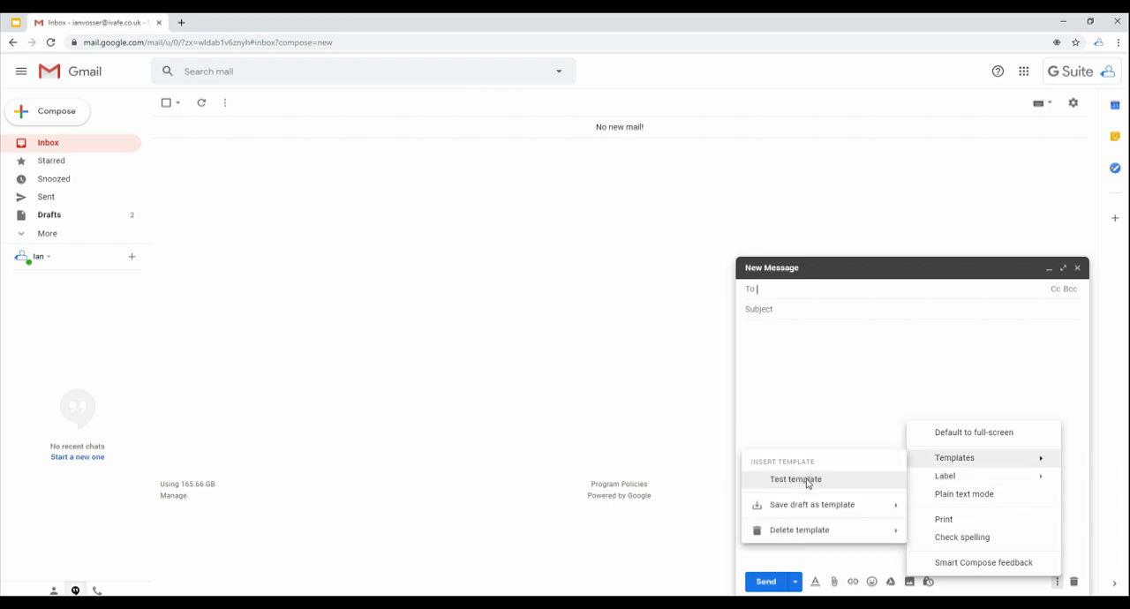
pyautogui.click(795, 479)
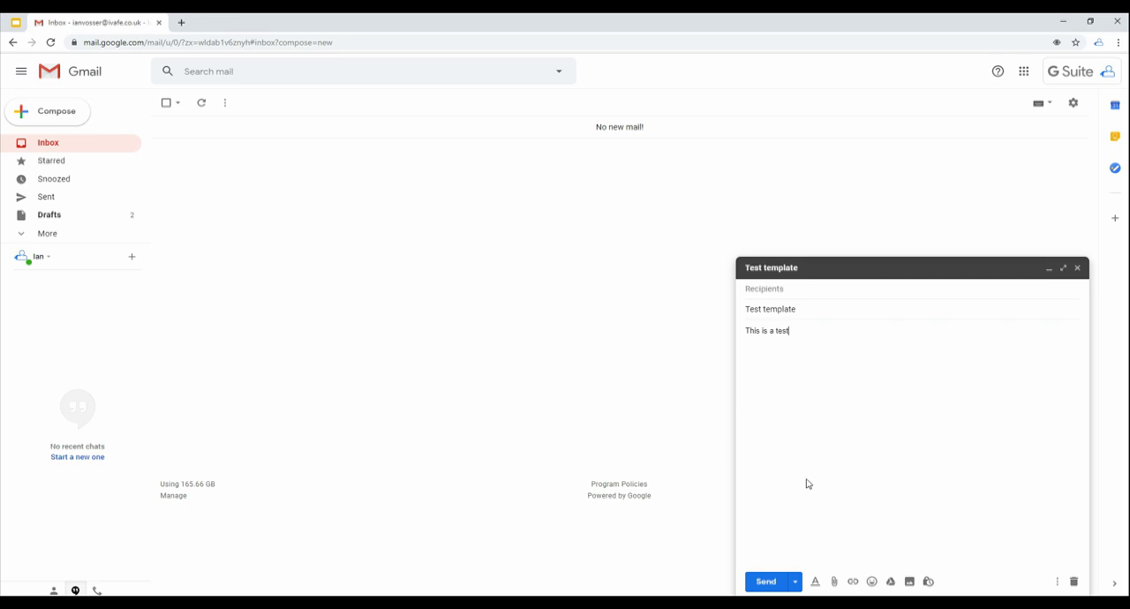
pyautogui.click(1078, 269)
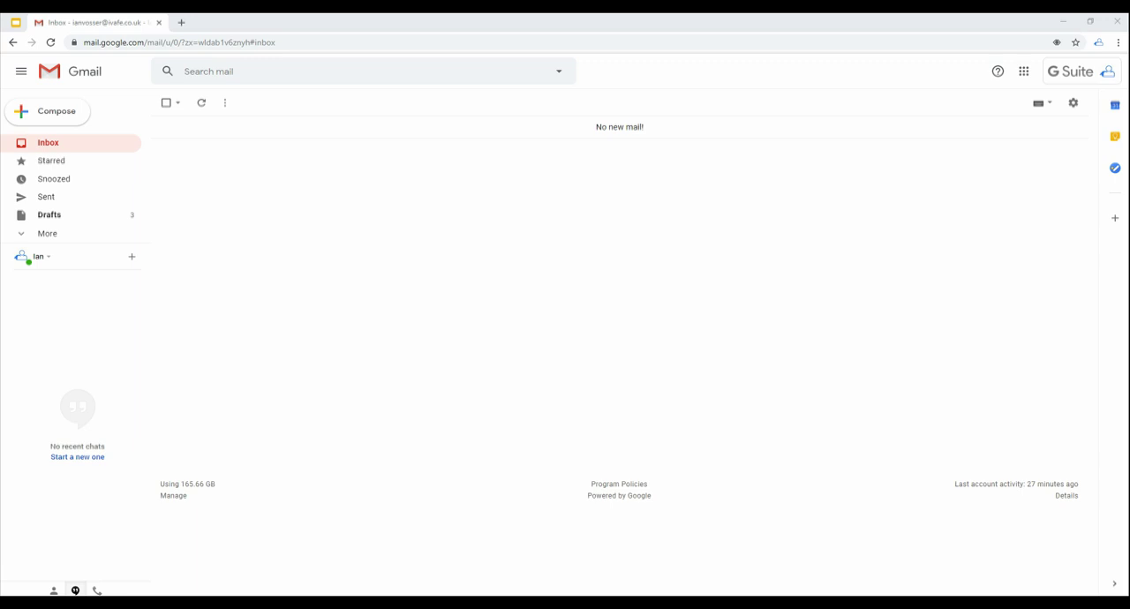
# - Insert 'Test template' into a new message and extend the body to 'This is a test with a change'
pyautogui.click(57, 110)
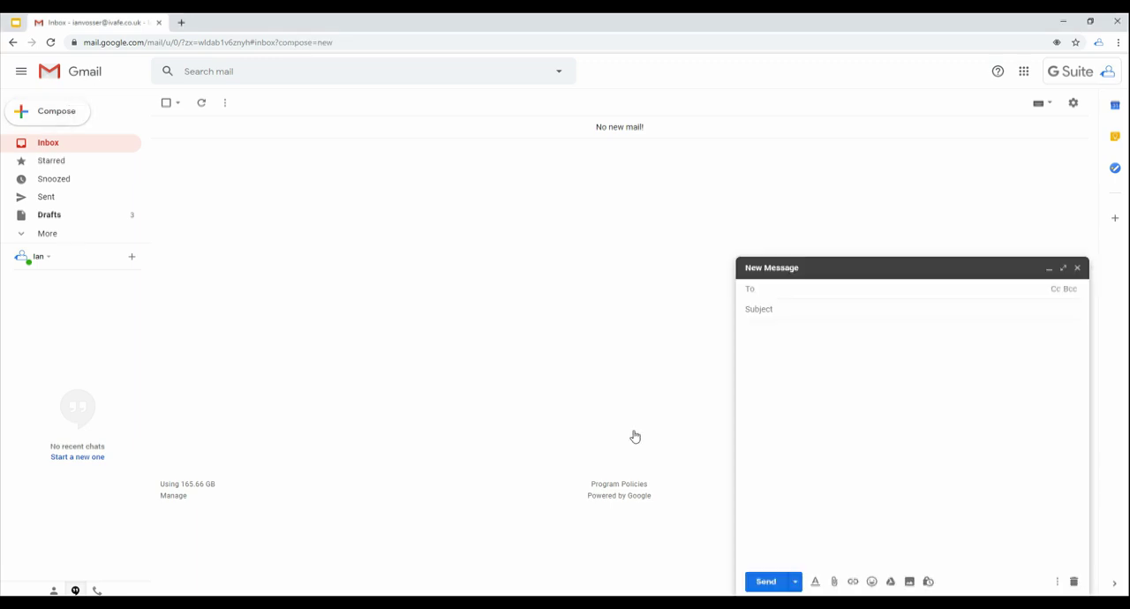
pyautogui.click(1056, 583)
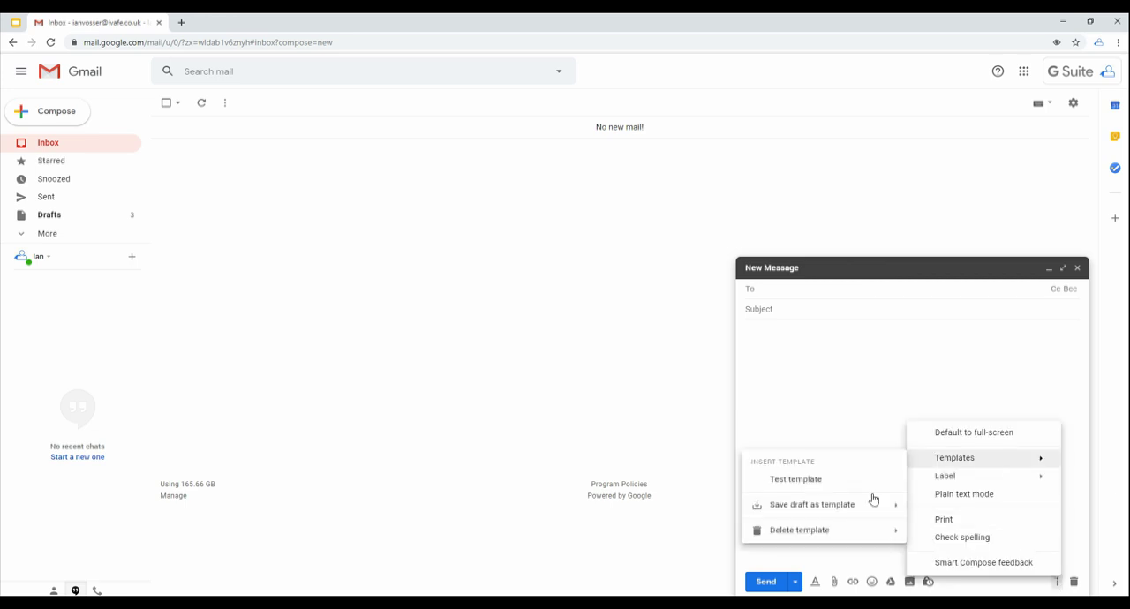
pyautogui.click(795, 479)
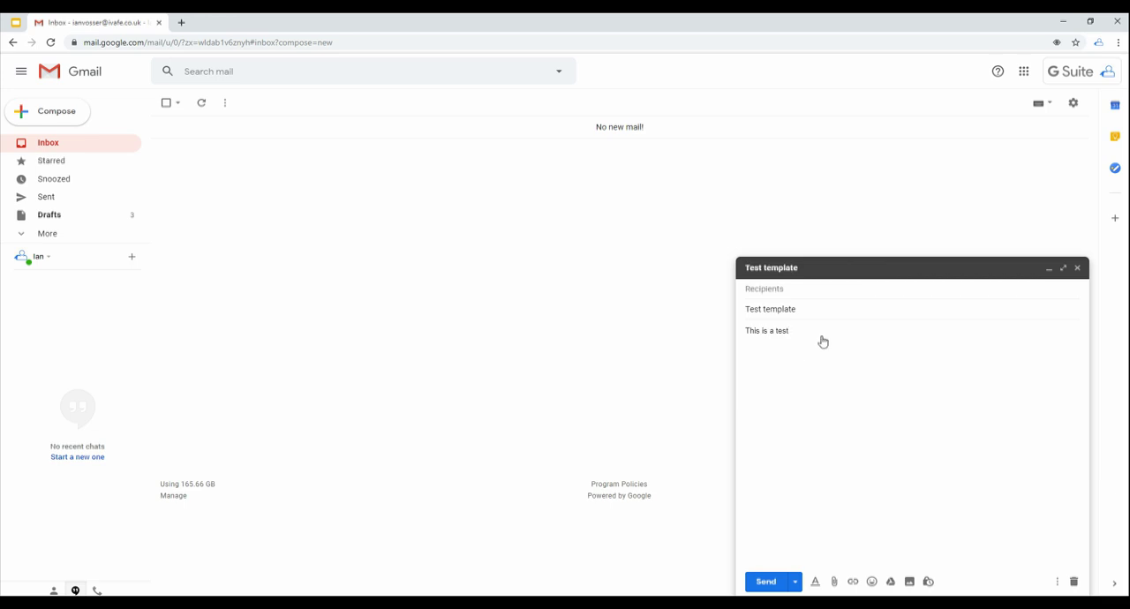
pyautogui.write('wi')
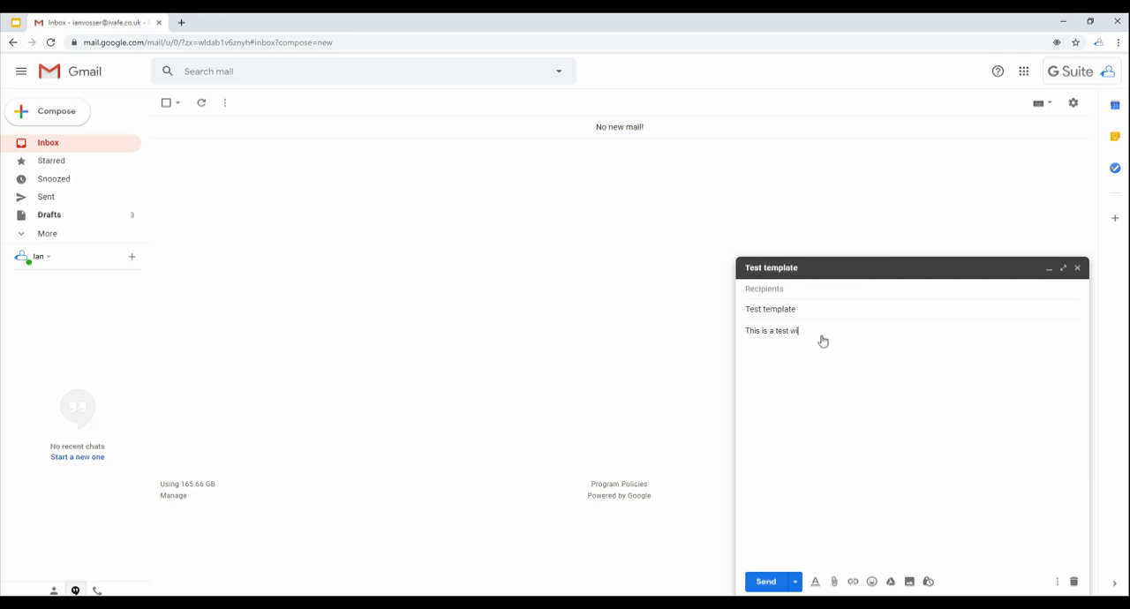
pyautogui.write('th a change')
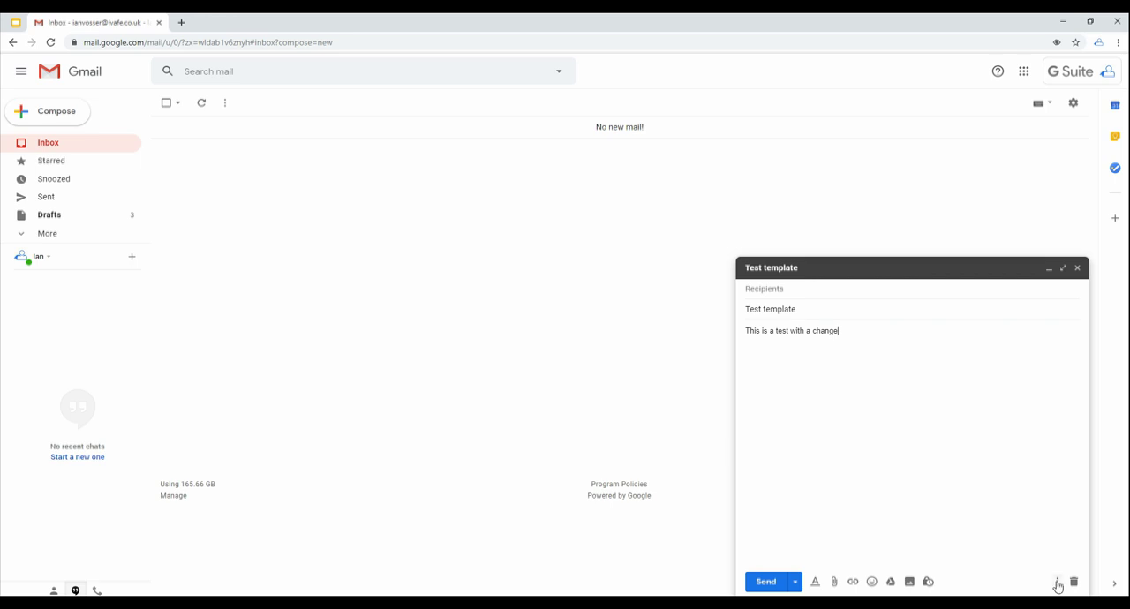
# - Overwrite the existing 'Test template' with the edited draft and confirm
pyautogui.click(1057, 581)
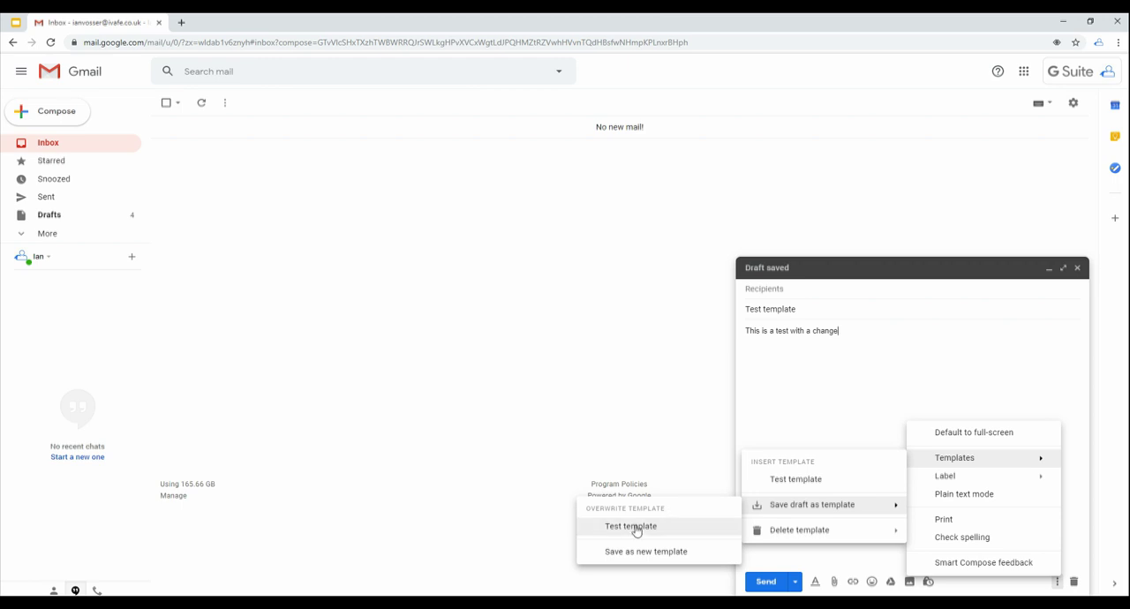
pyautogui.click(630, 526)
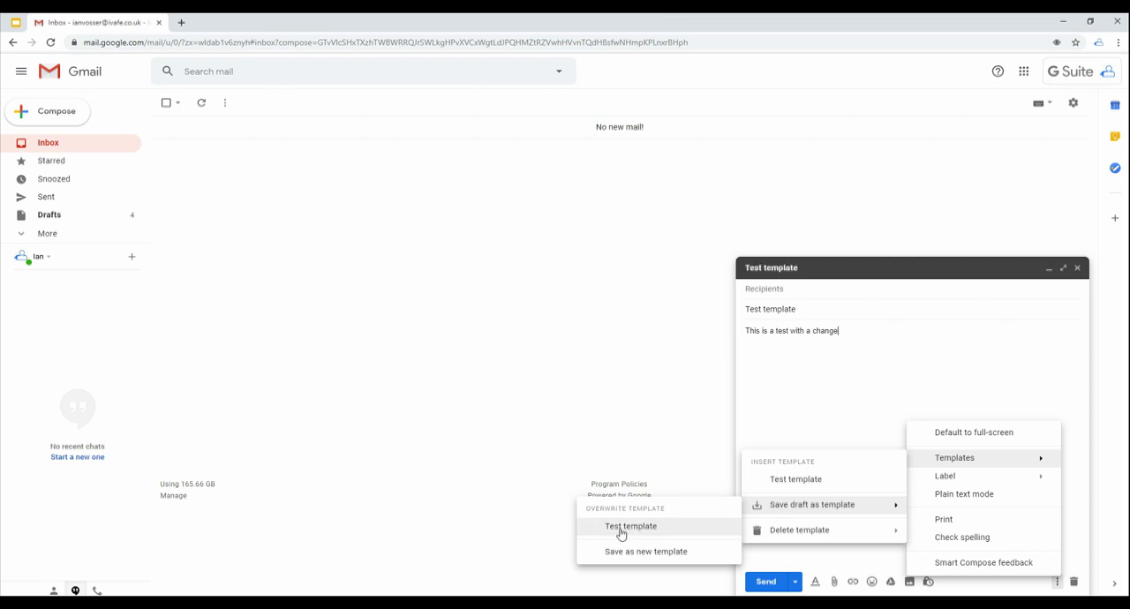
pyautogui.click(631, 527)
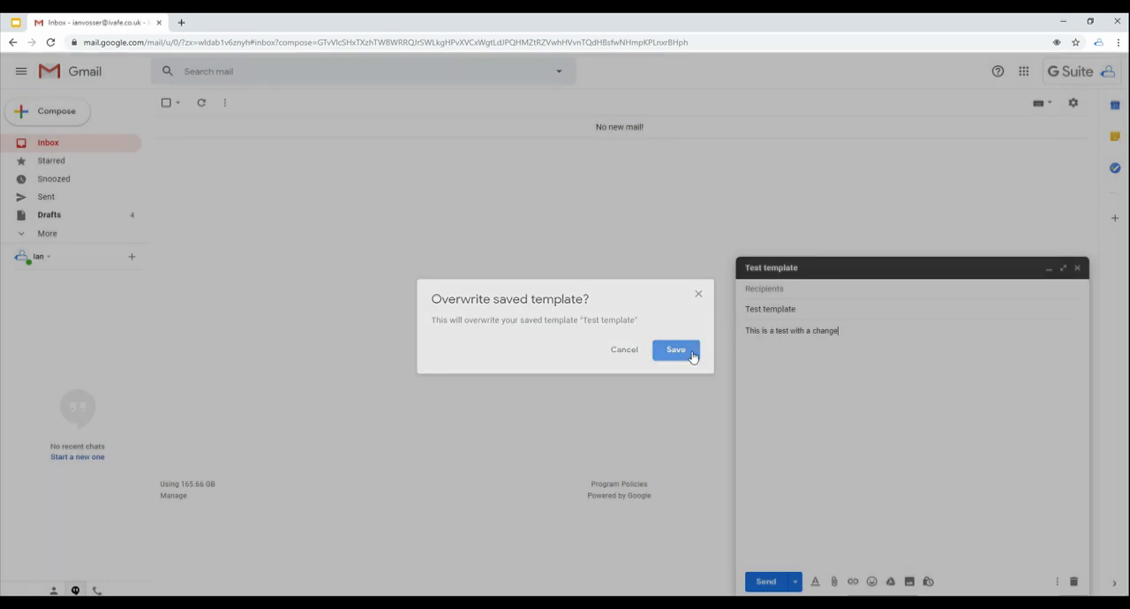
pyautogui.click(675, 350)
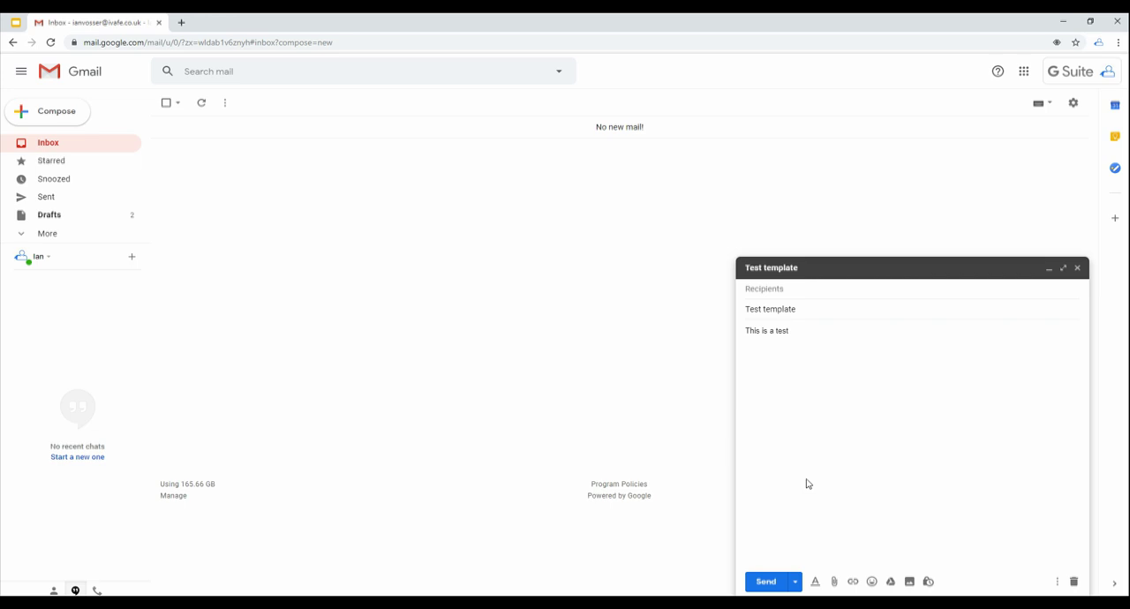
# - Delete the saved 'Test template' from the Templates menu
pyautogui.click(1056, 581)
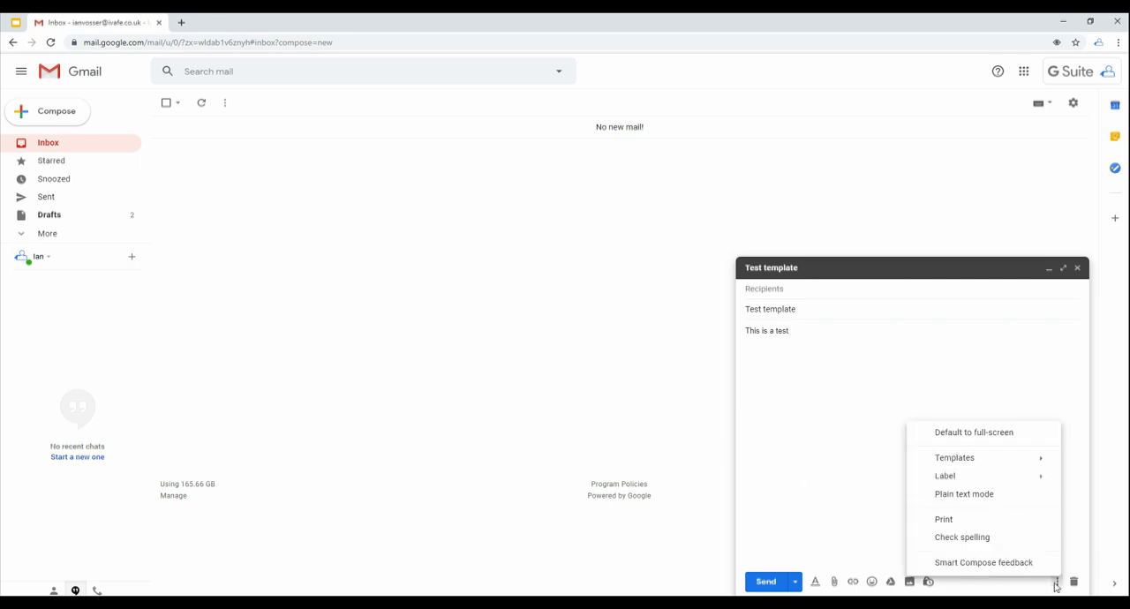
pyautogui.click(954, 458)
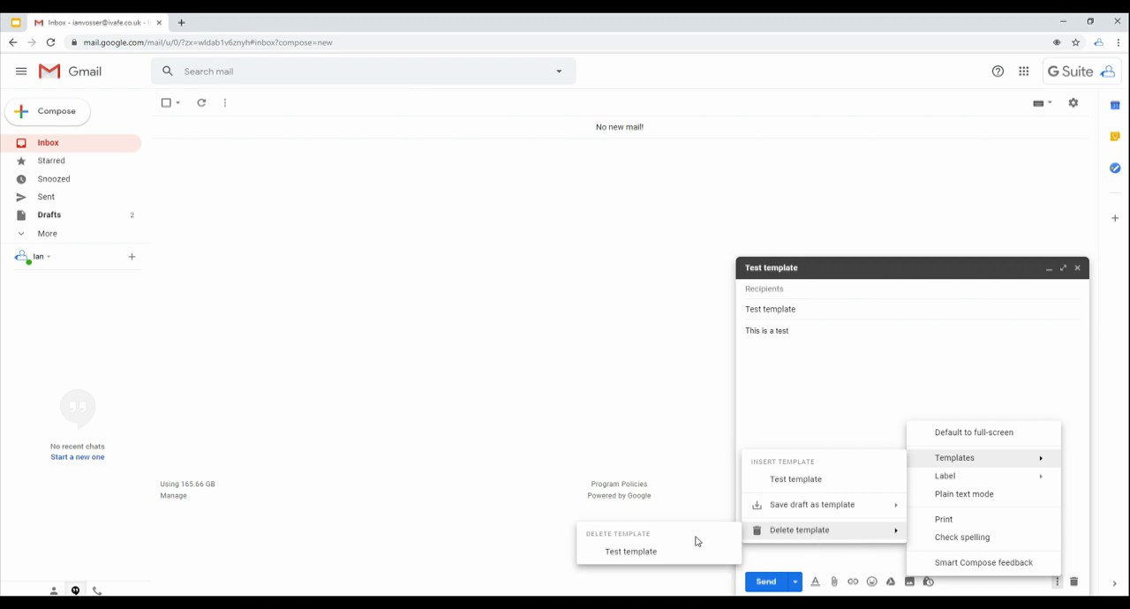
pyautogui.click(631, 551)
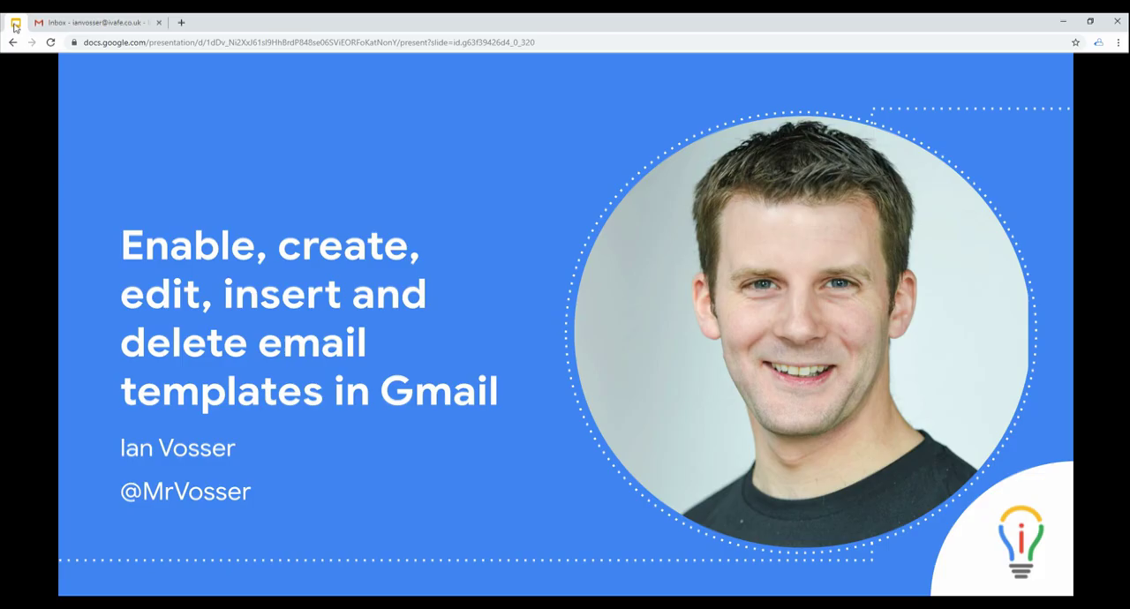
pyautogui.moveTo(49, 78)
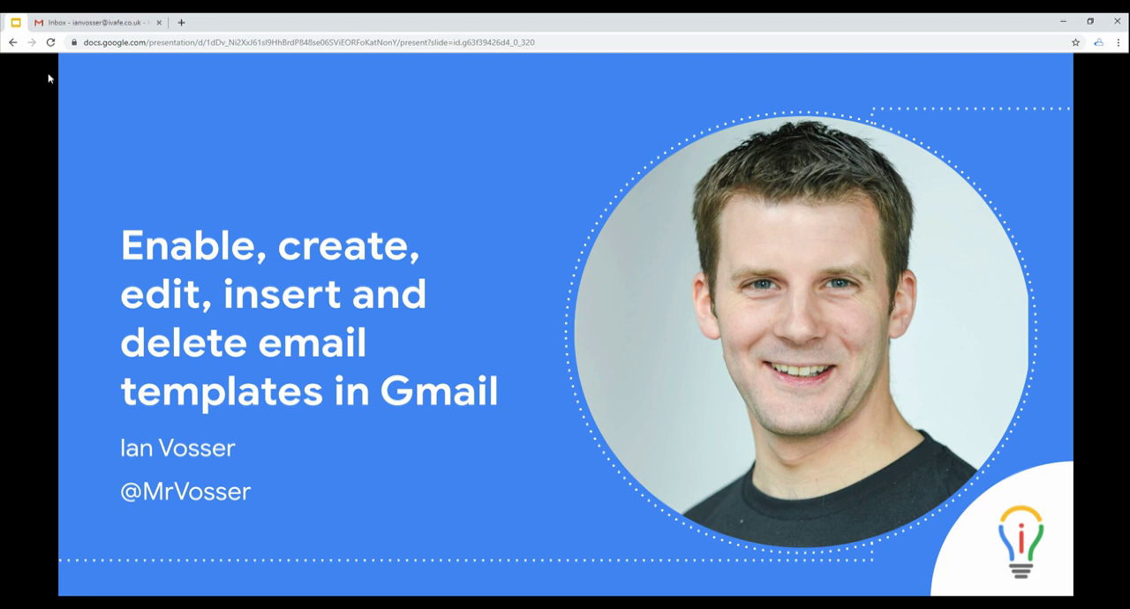
pyautogui.moveTo(62, 85)
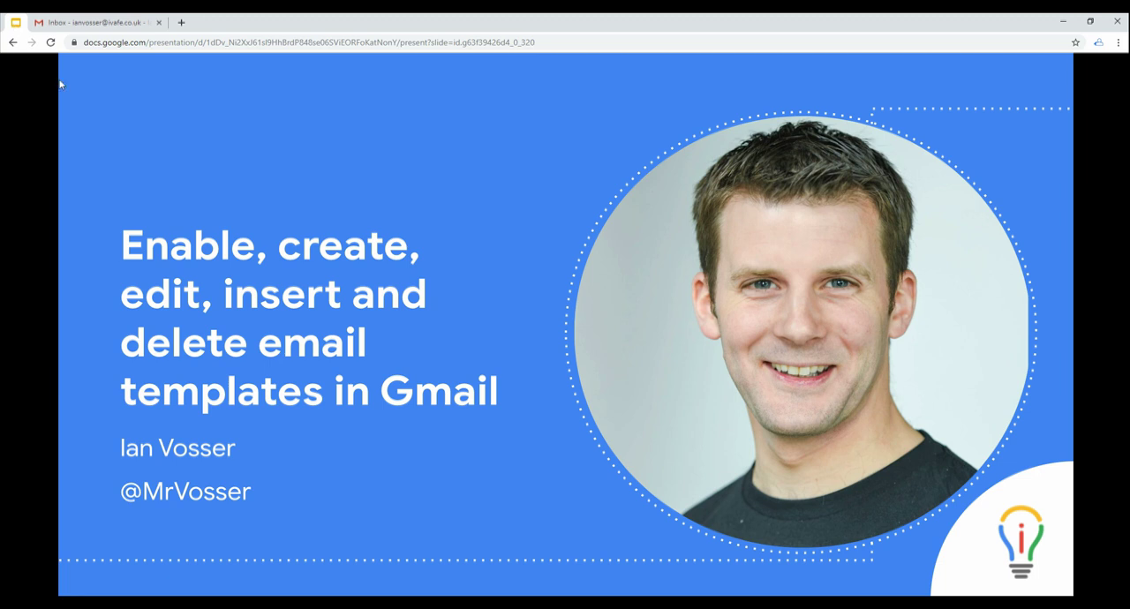
pyautogui.moveTo(171, 64)
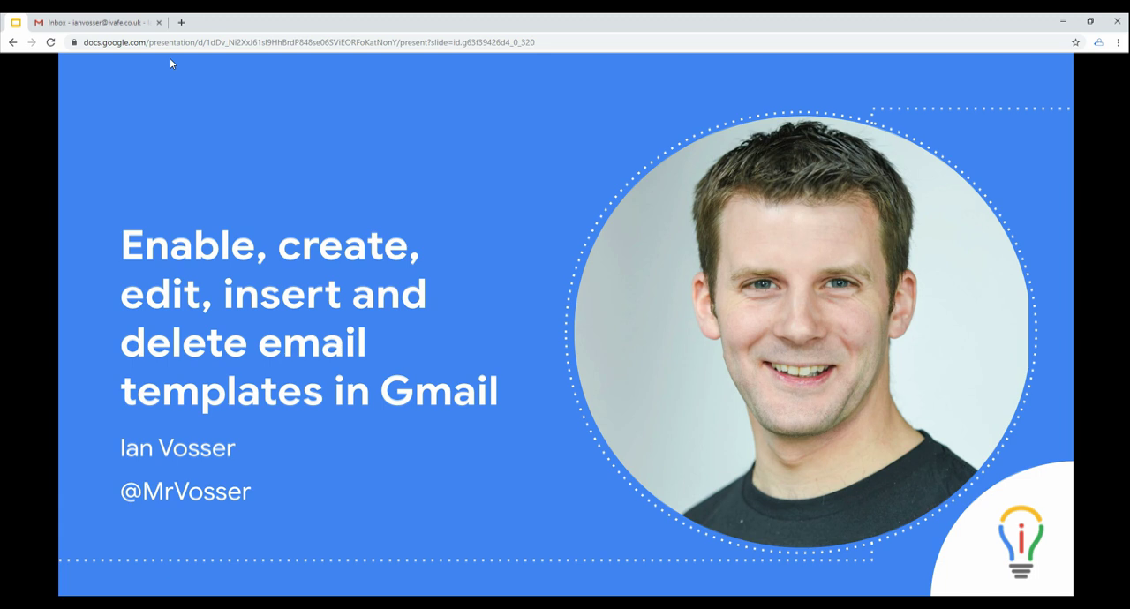